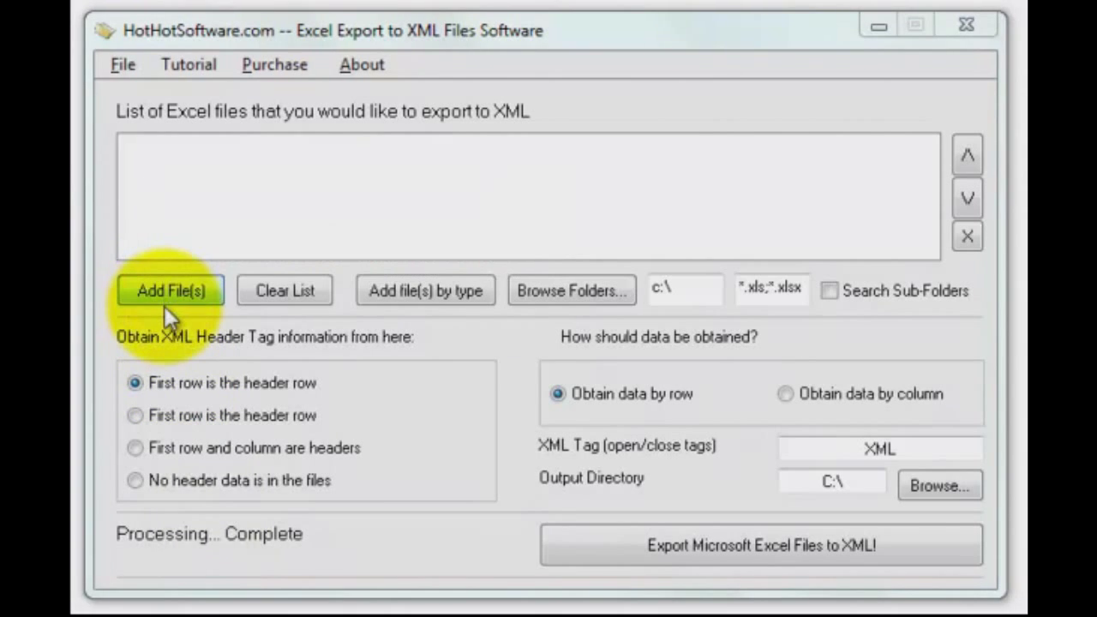
# Step: Add the Read List 2012 workbook from C:\HotHotSoftware to the export list
pyautogui.click(170, 289)
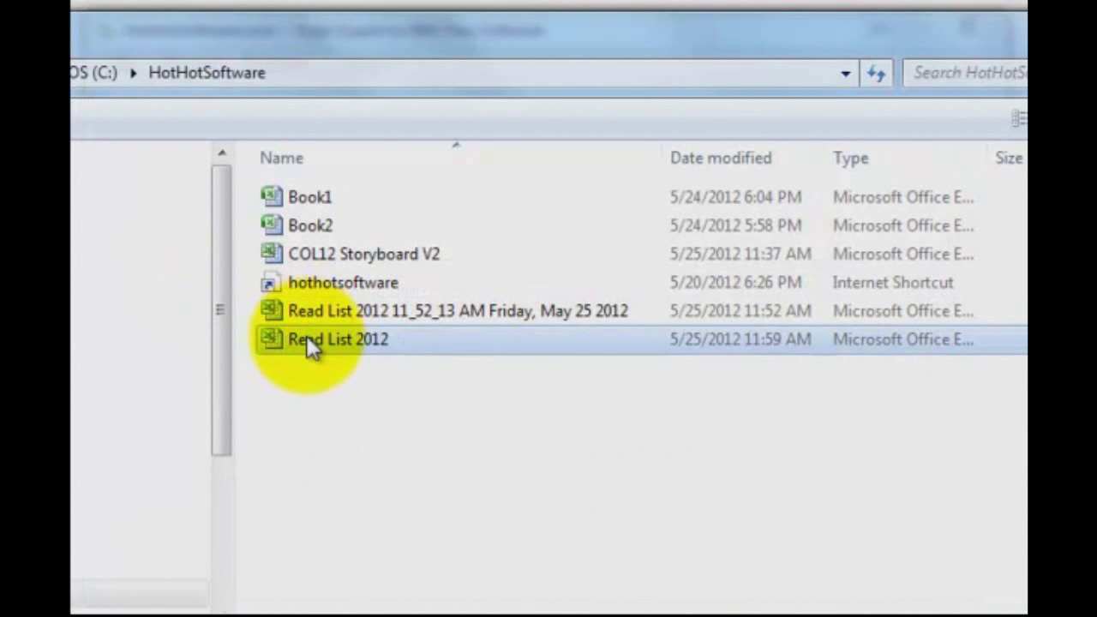
pyautogui.rightClick(336, 340)
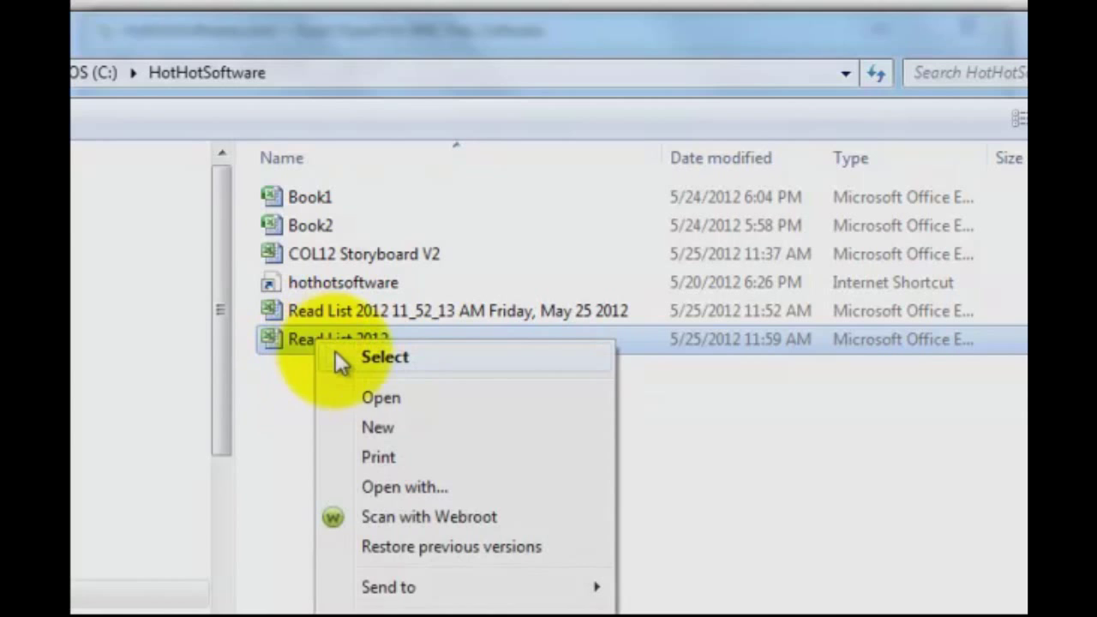
pyautogui.click(381, 398)
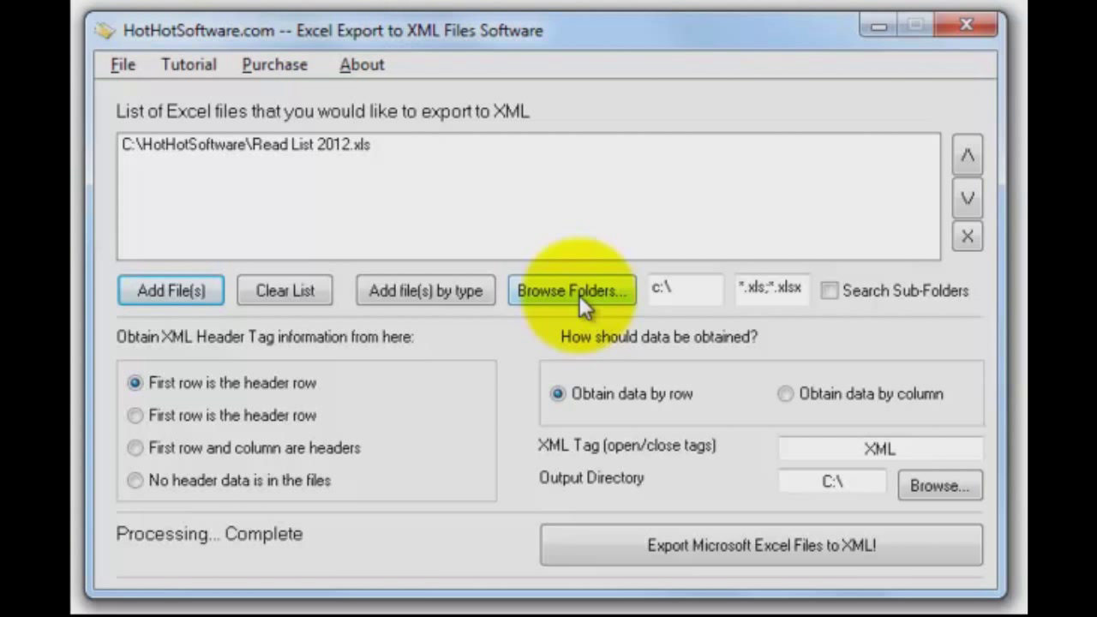
pyautogui.moveTo(569, 292)
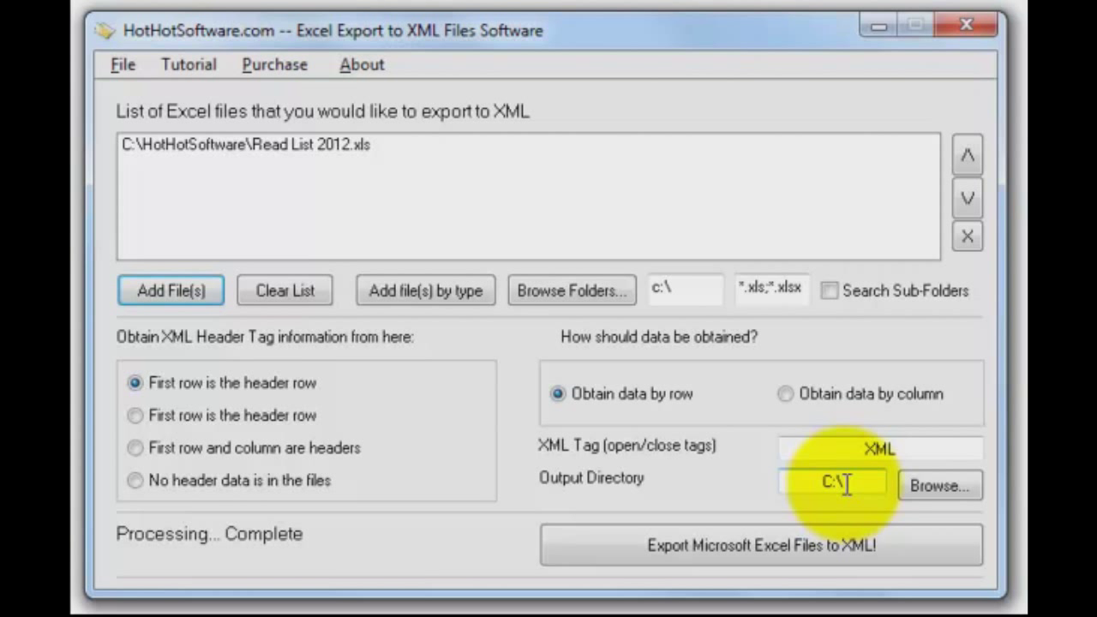
pyautogui.moveTo(325, 214)
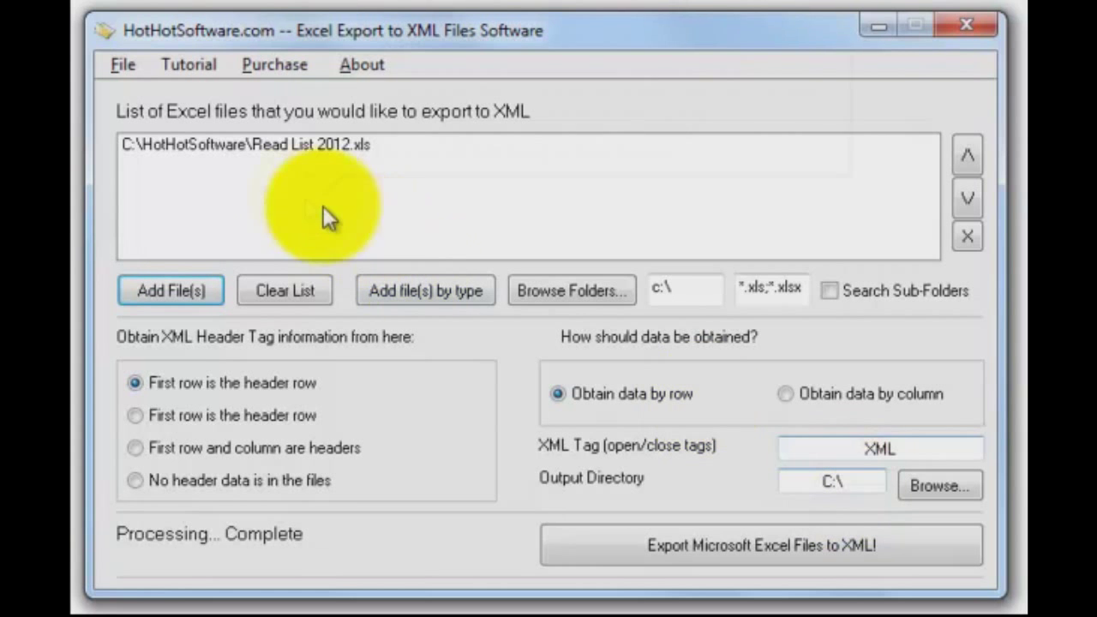
pyautogui.moveTo(755, 518)
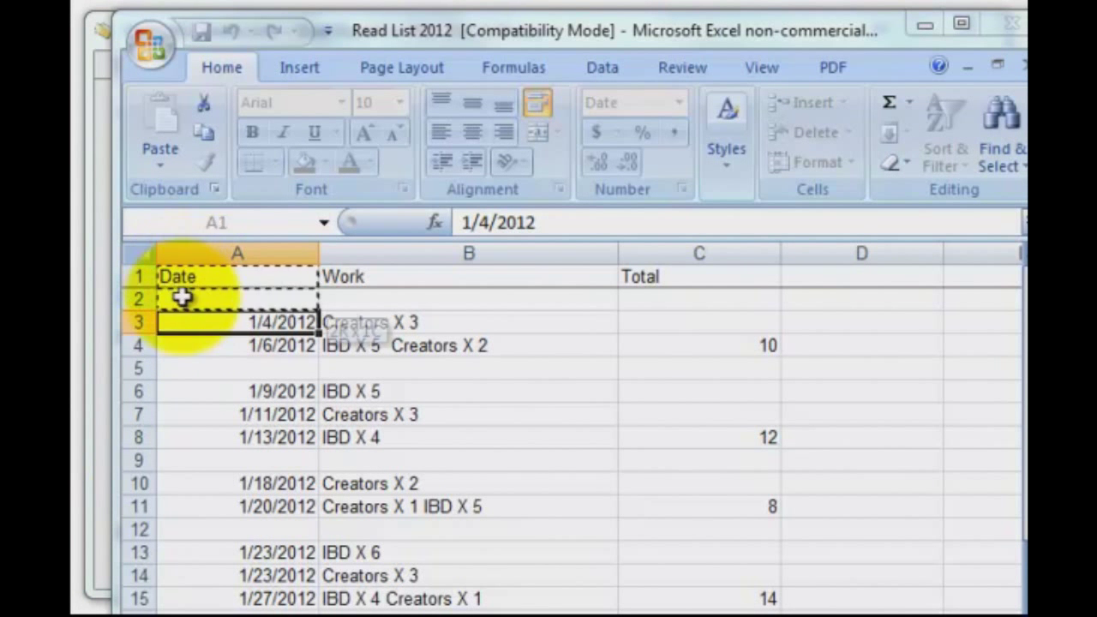
# Step: Select cells $A$1:$C$4 holding Date, Work and Total as the block to process
pyautogui.moveTo(180, 295); pyautogui.dragTo(689, 352)
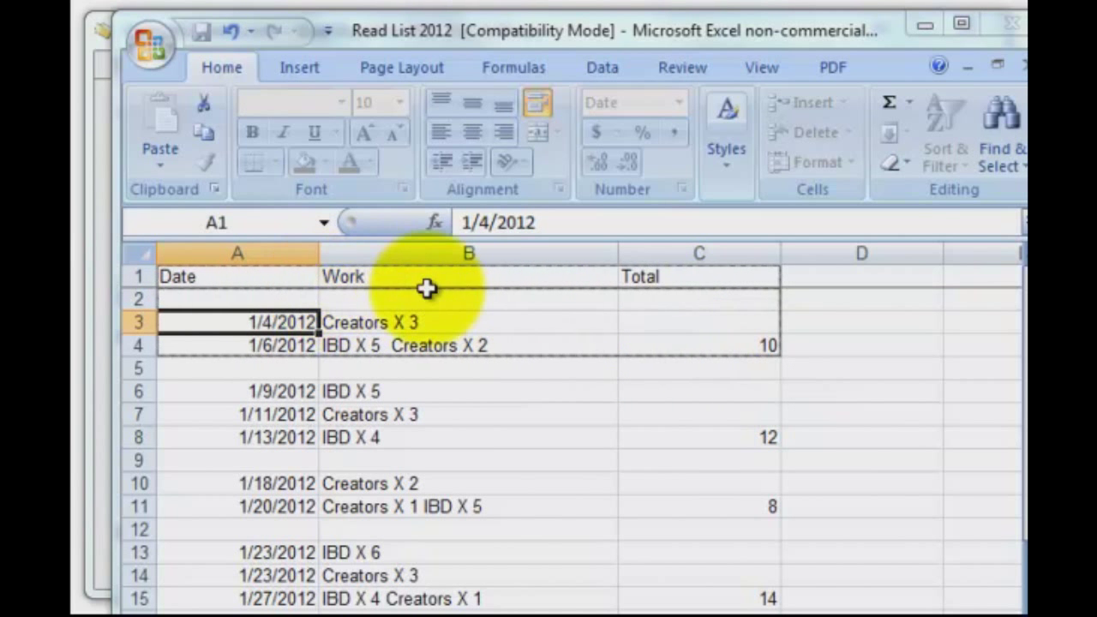
pyautogui.moveTo(444, 343)
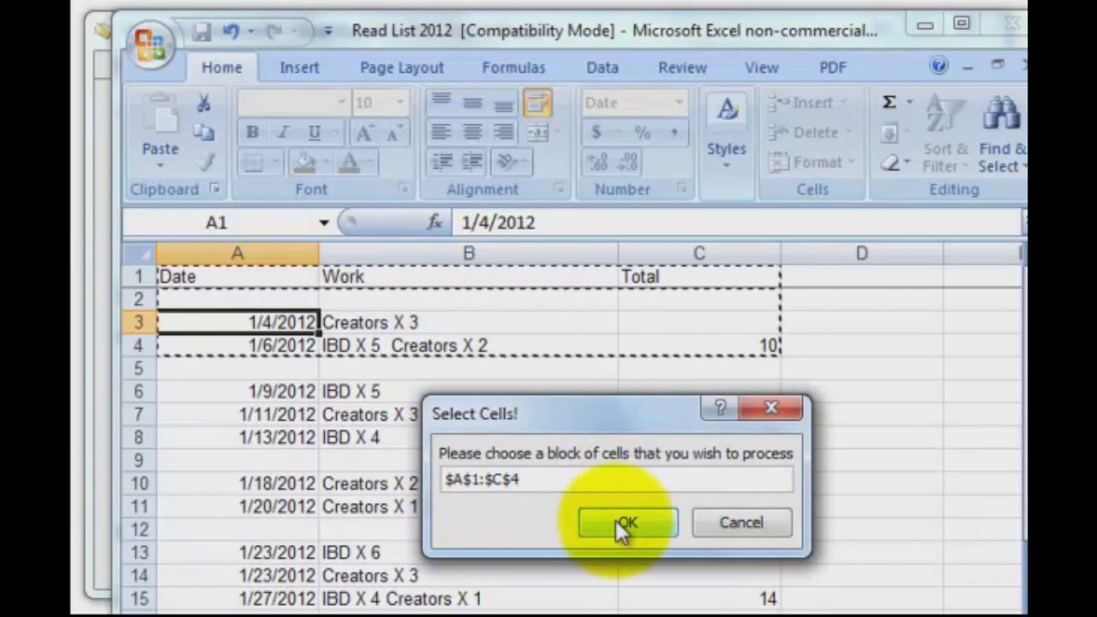
pyautogui.click(627, 523)
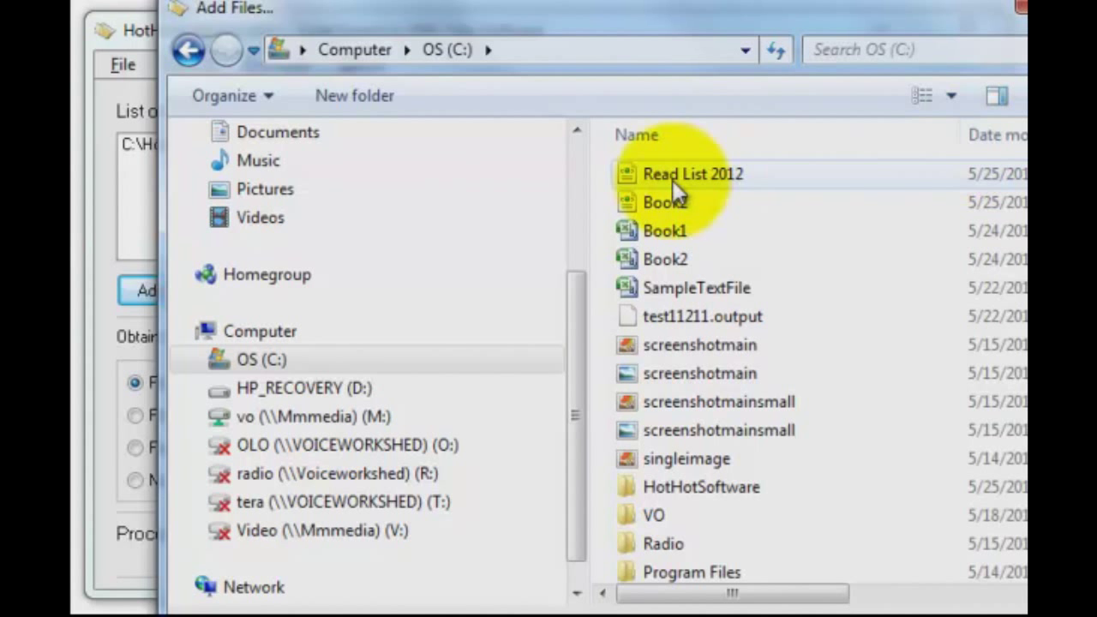
pyautogui.moveTo(693, 175)
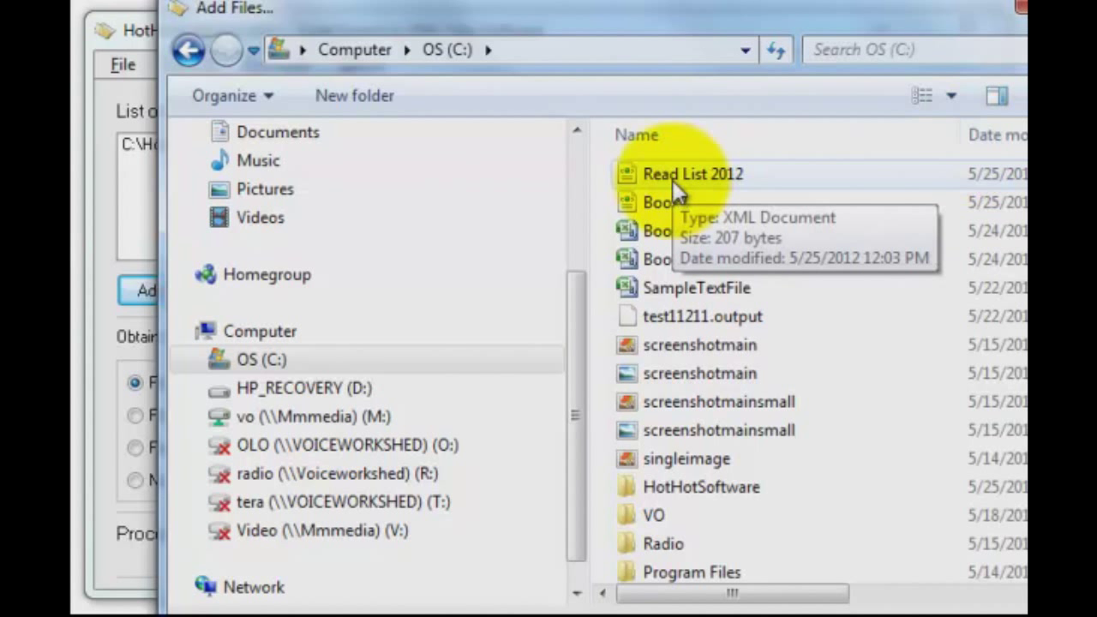
# Step: Open Read List 2012.xml in the browser to see its Date, Work and Total tags
pyautogui.rightClick(693, 174)
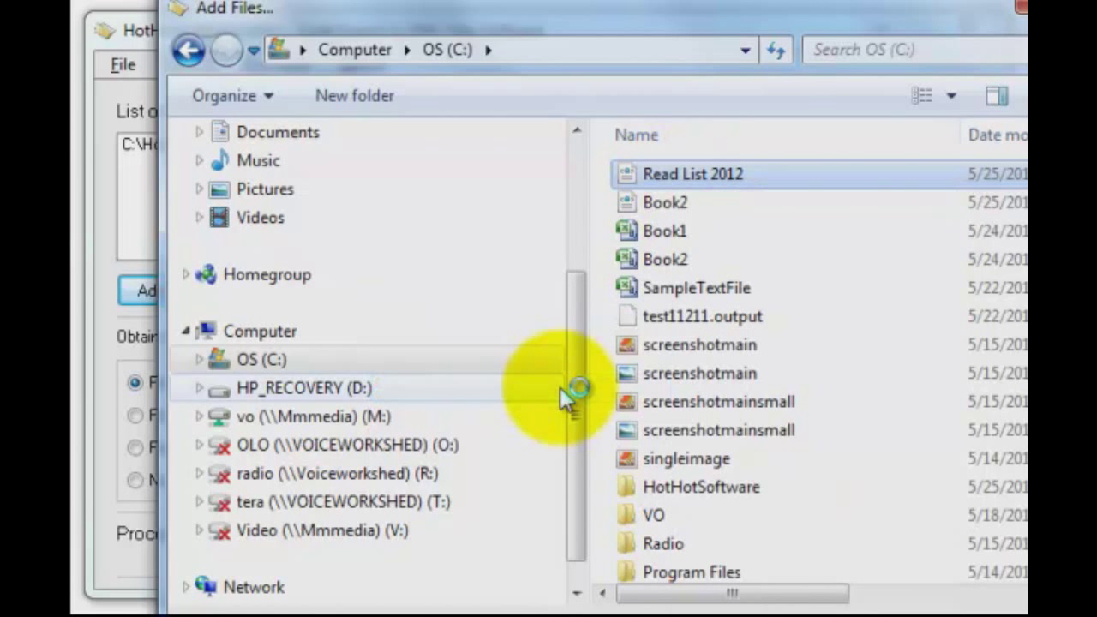
pyautogui.doubleClick(693, 173)
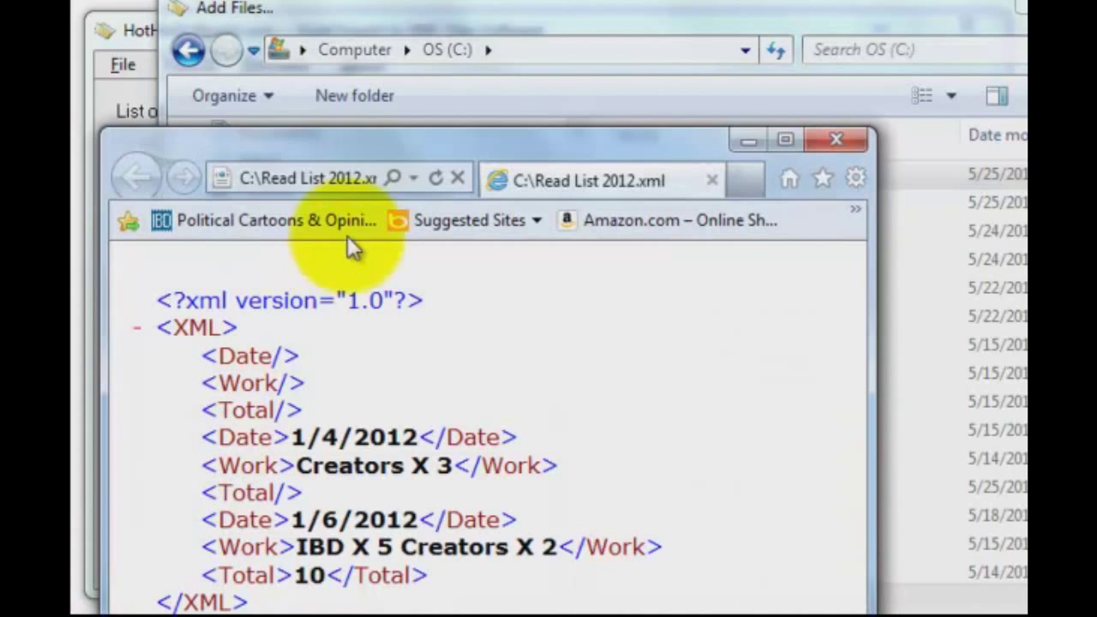